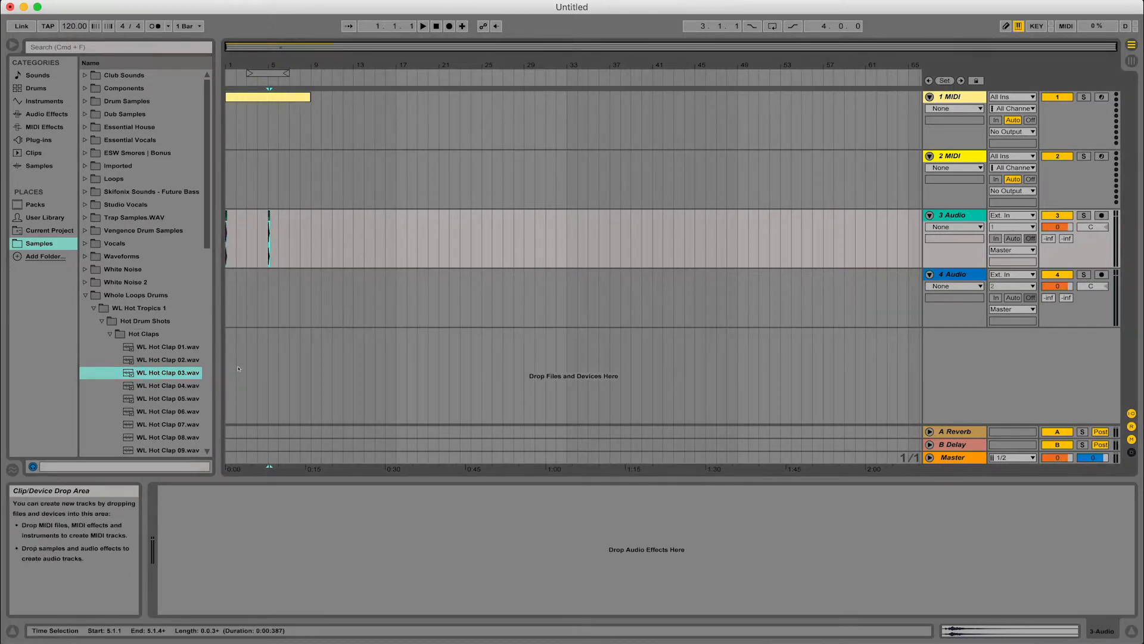
Save the Live set as 'New Composition' in the Music folder
click(75, 6)
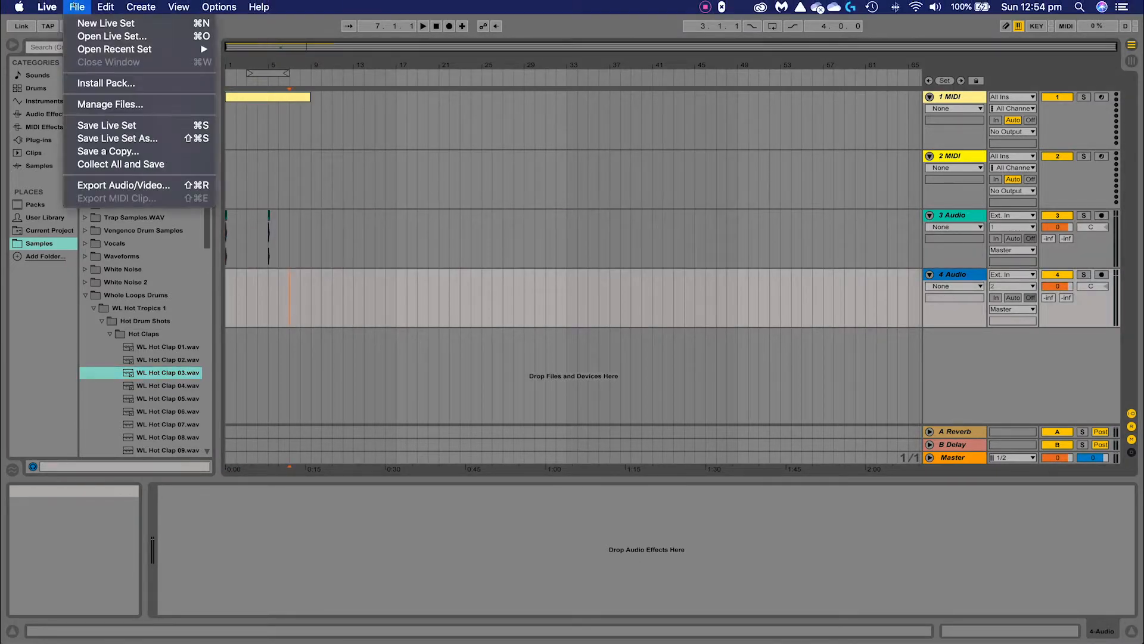
click(117, 137)
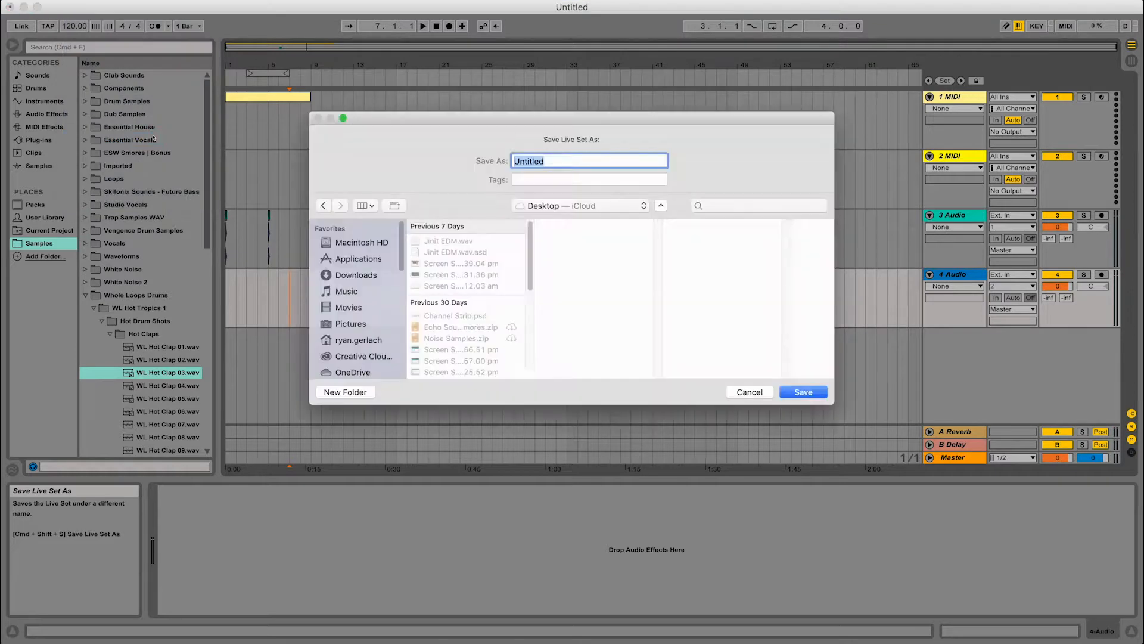
click(345, 291)
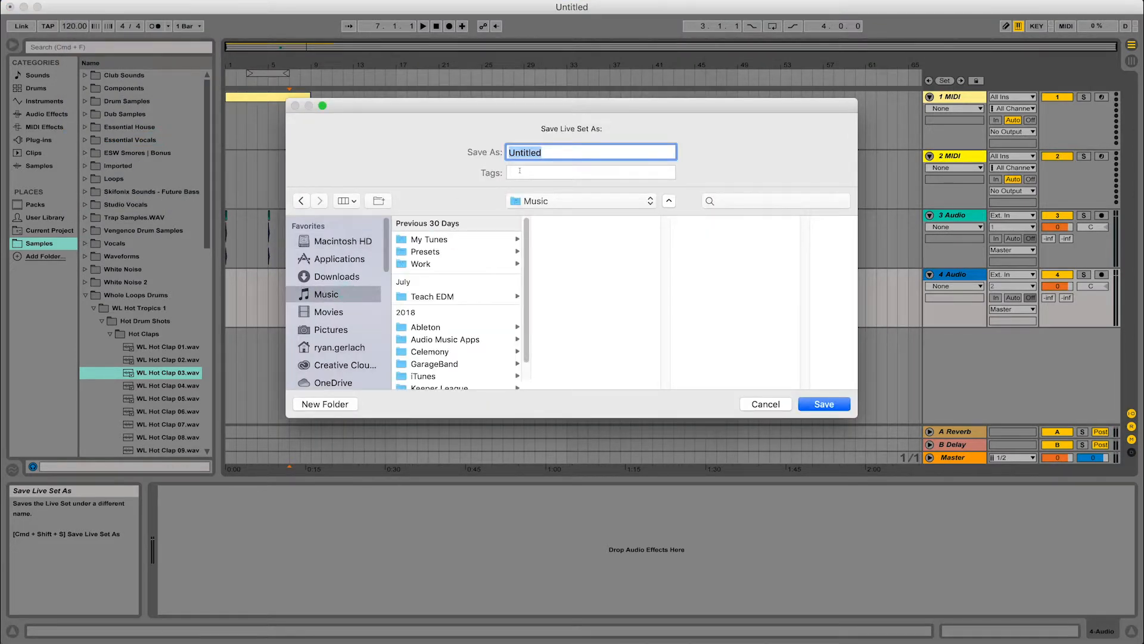
text(New Compo)
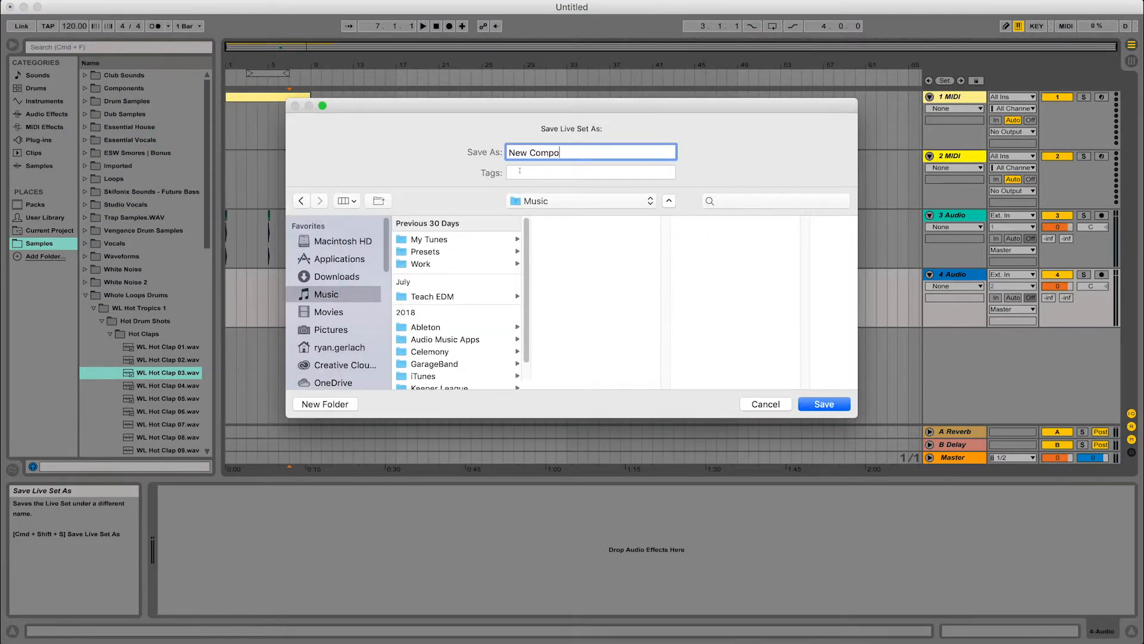
text(sition)
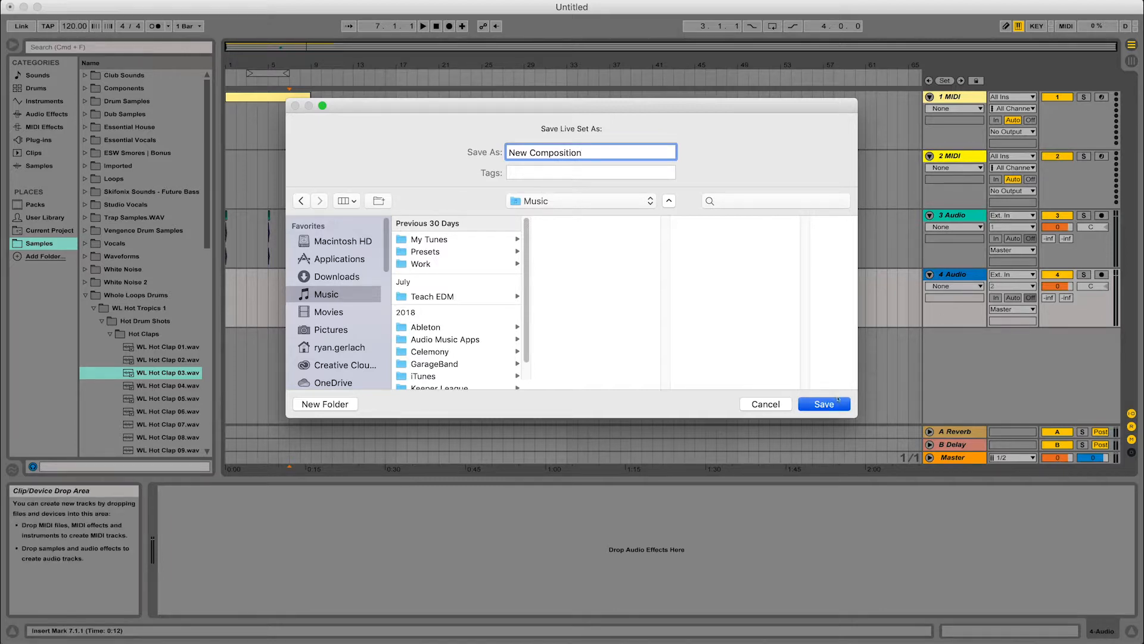
click(823, 404)
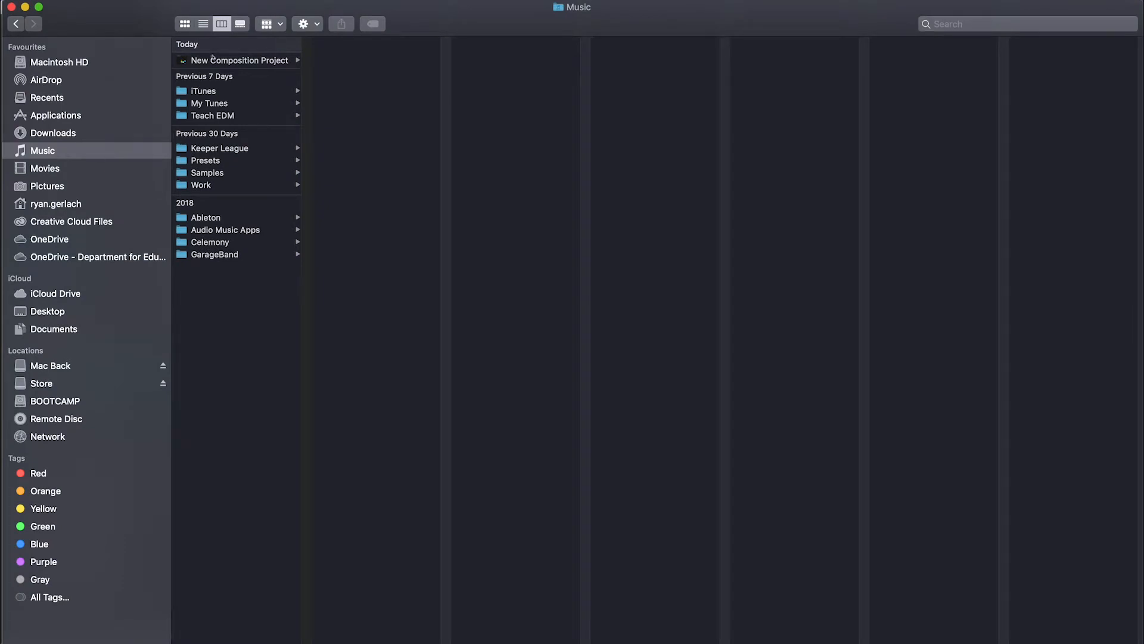
Open New Composition Project to reveal New Composition.als and Ableton Project Info
click(238, 59)
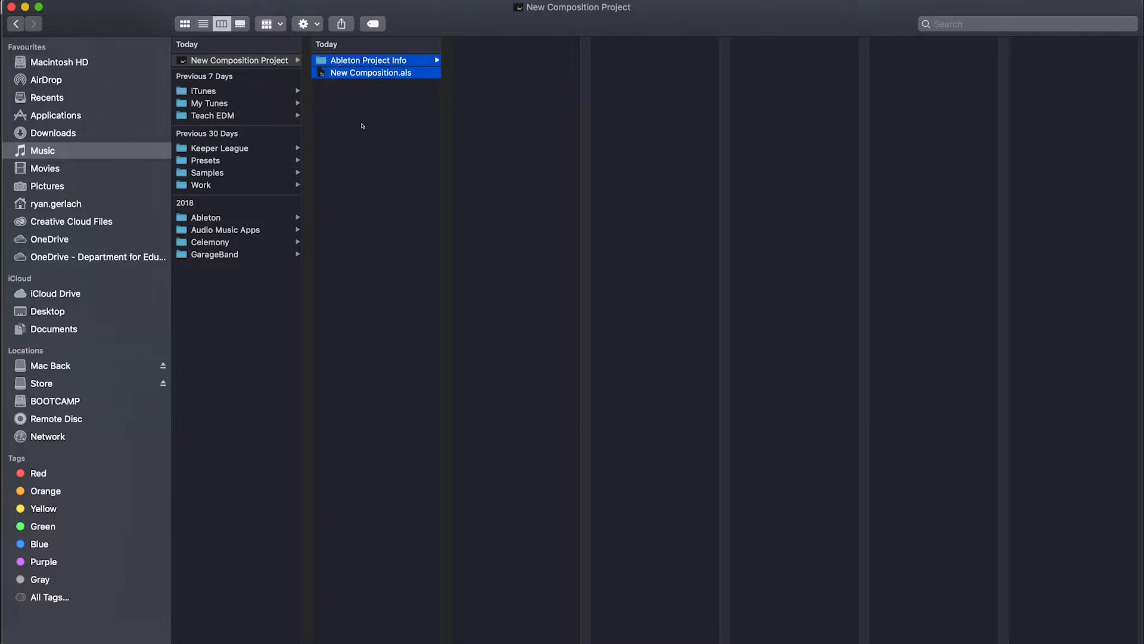
click(236, 59)
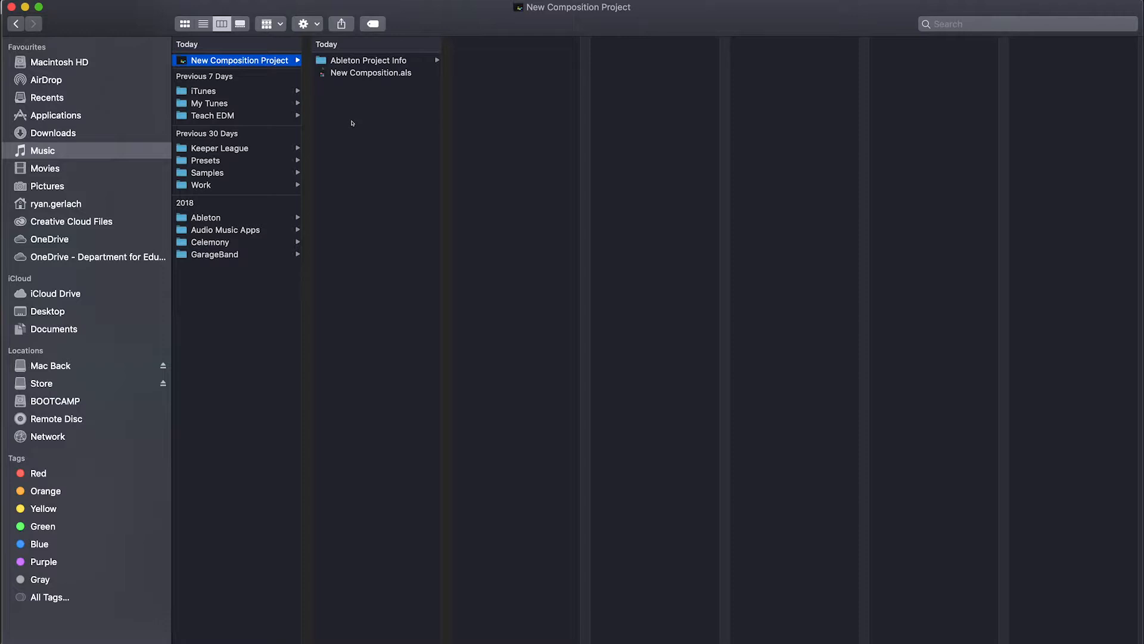
mouse_move(344, 121)
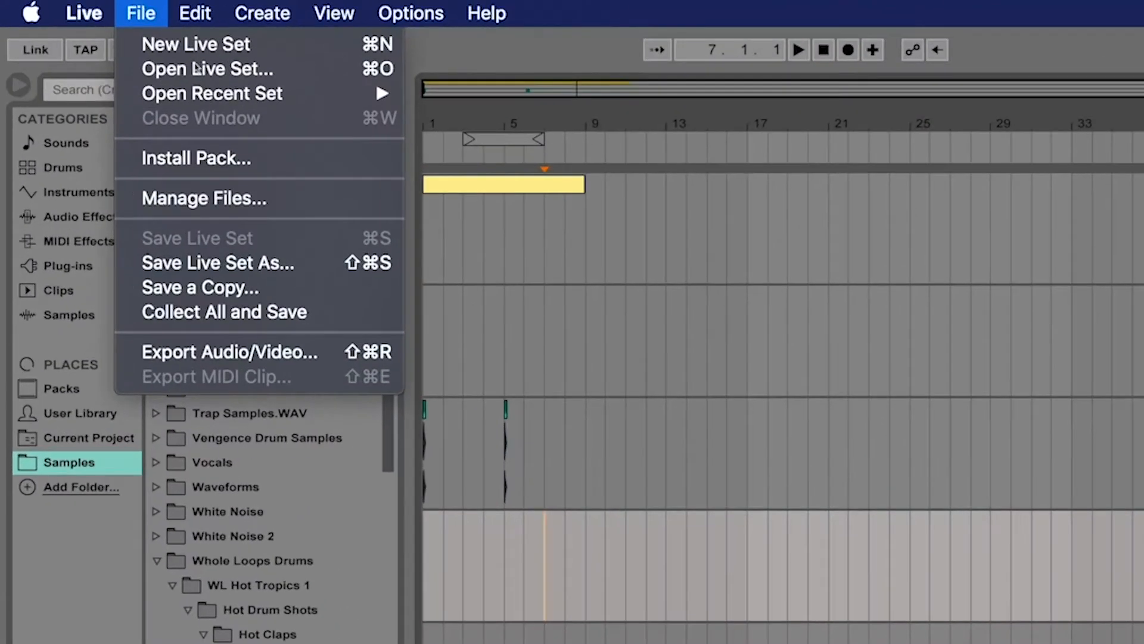
mouse_move(245, 312)
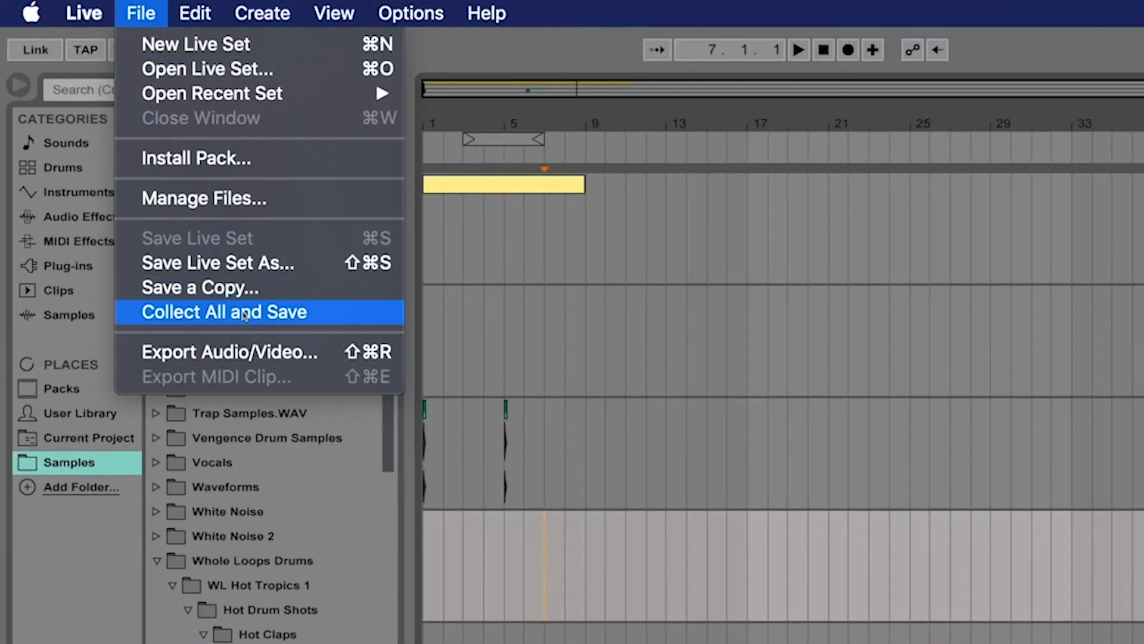
Run Collect All and Save with Factory Packs left at No, creating a Samples folder
click(223, 312)
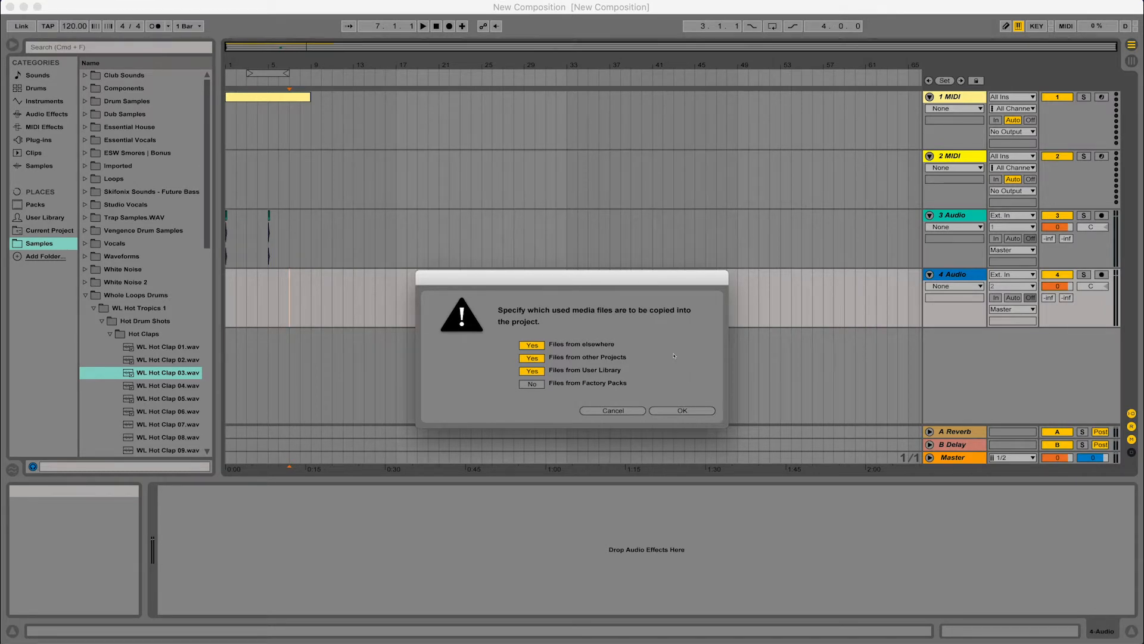
click(532, 384)
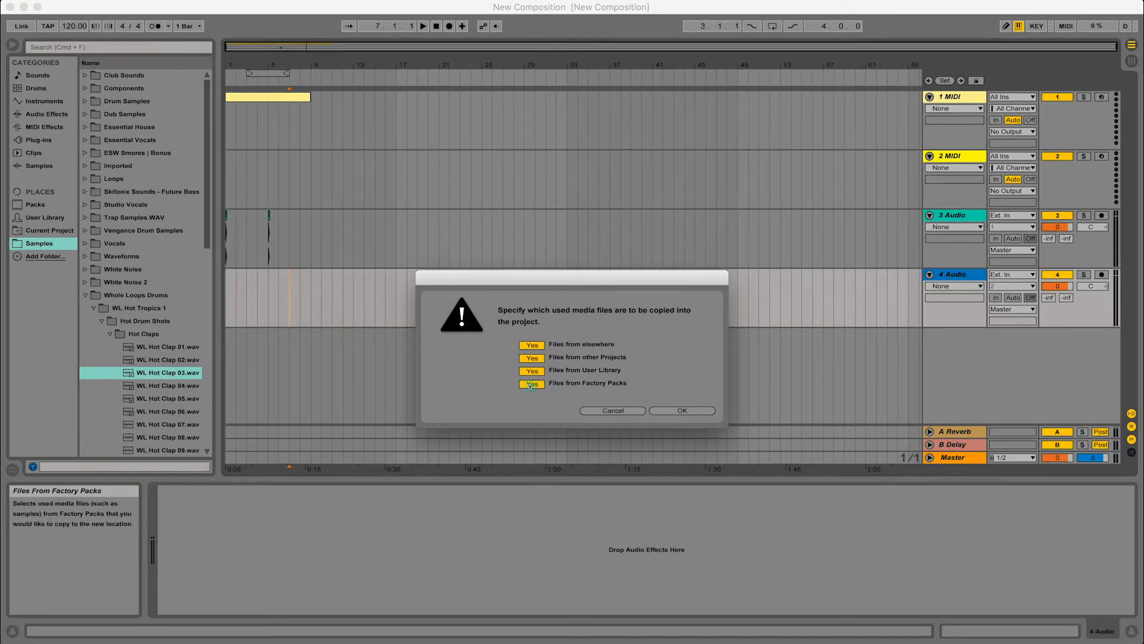
click(531, 384)
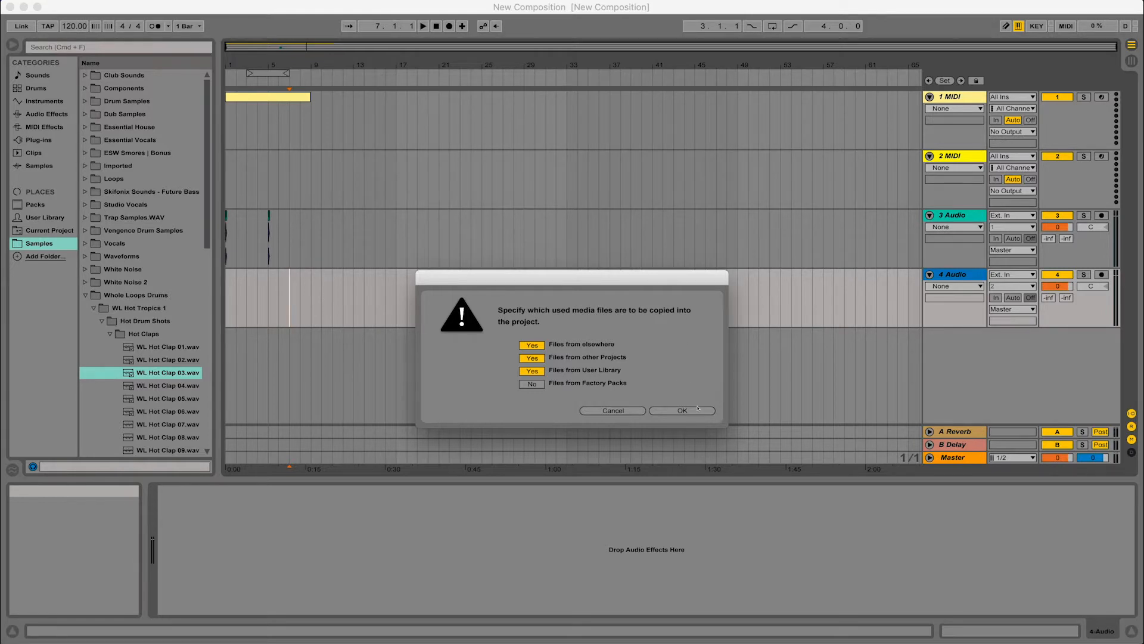
click(682, 410)
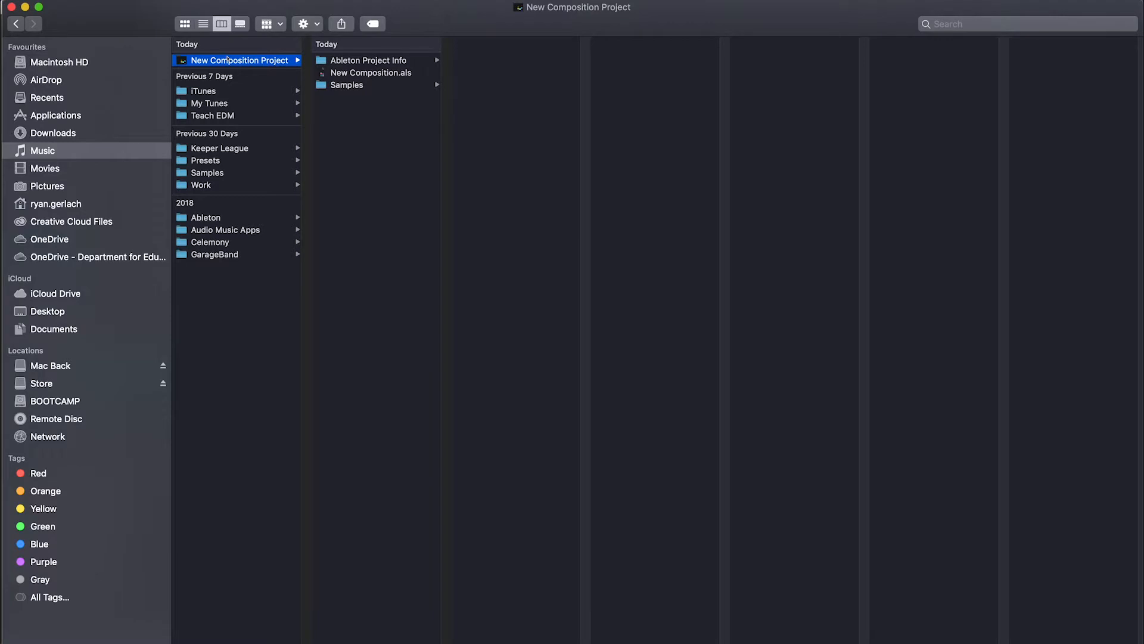
click(347, 84)
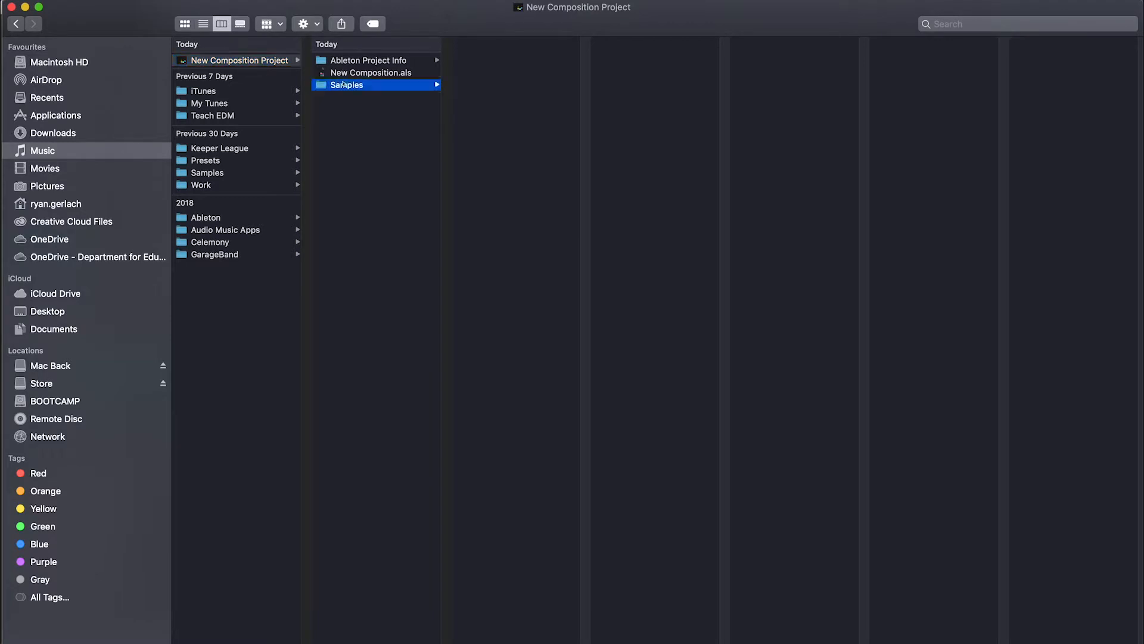
click(347, 85)
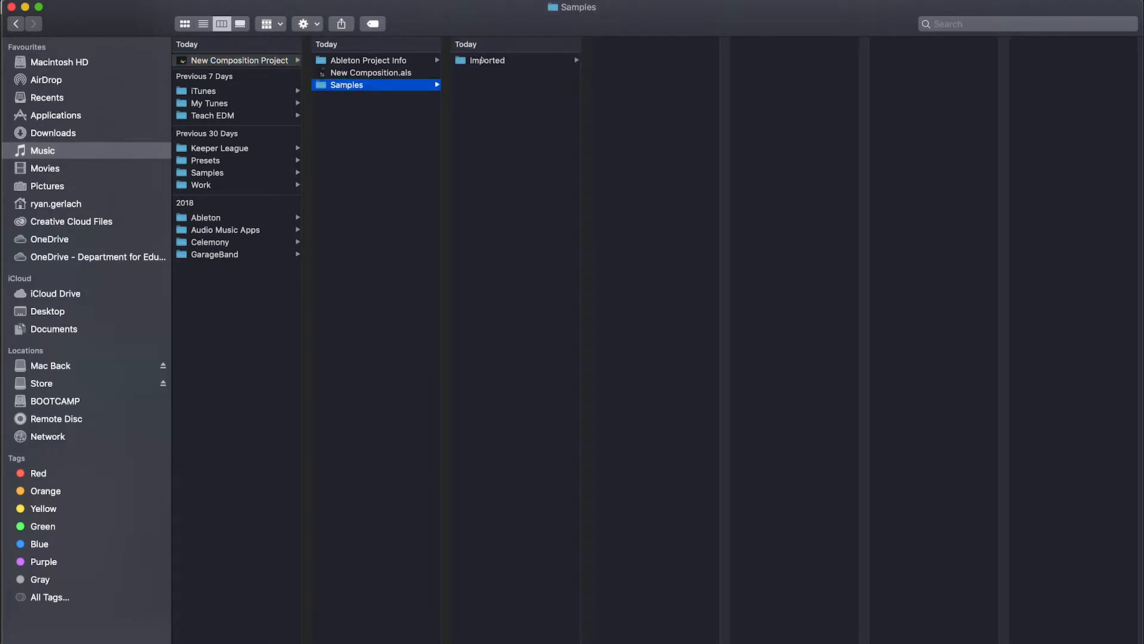
click(488, 60)
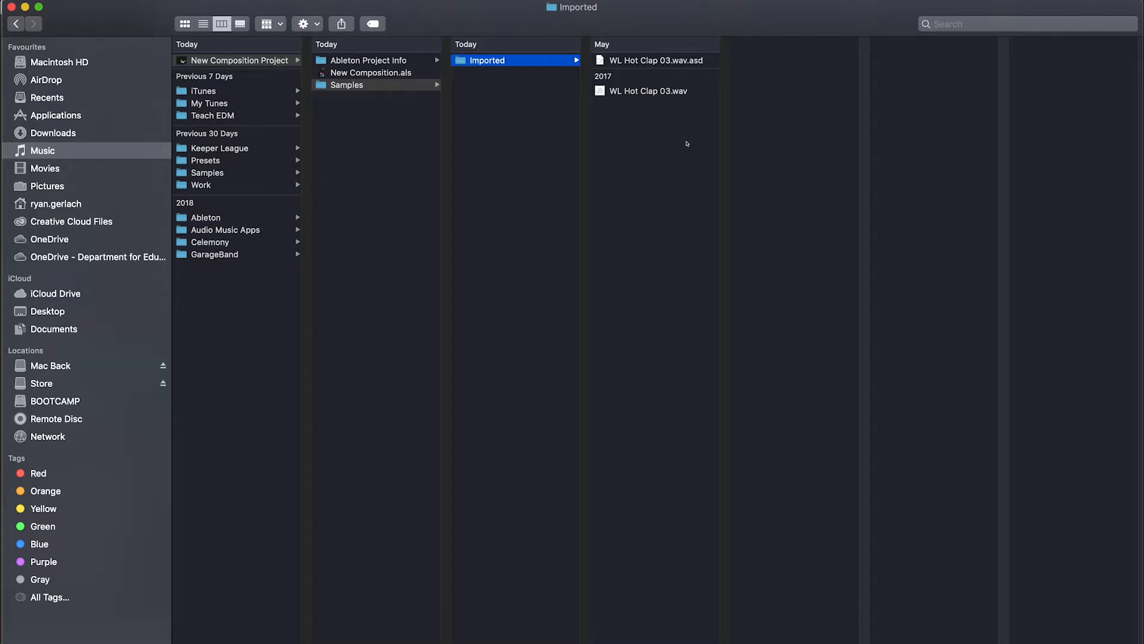
click(237, 60)
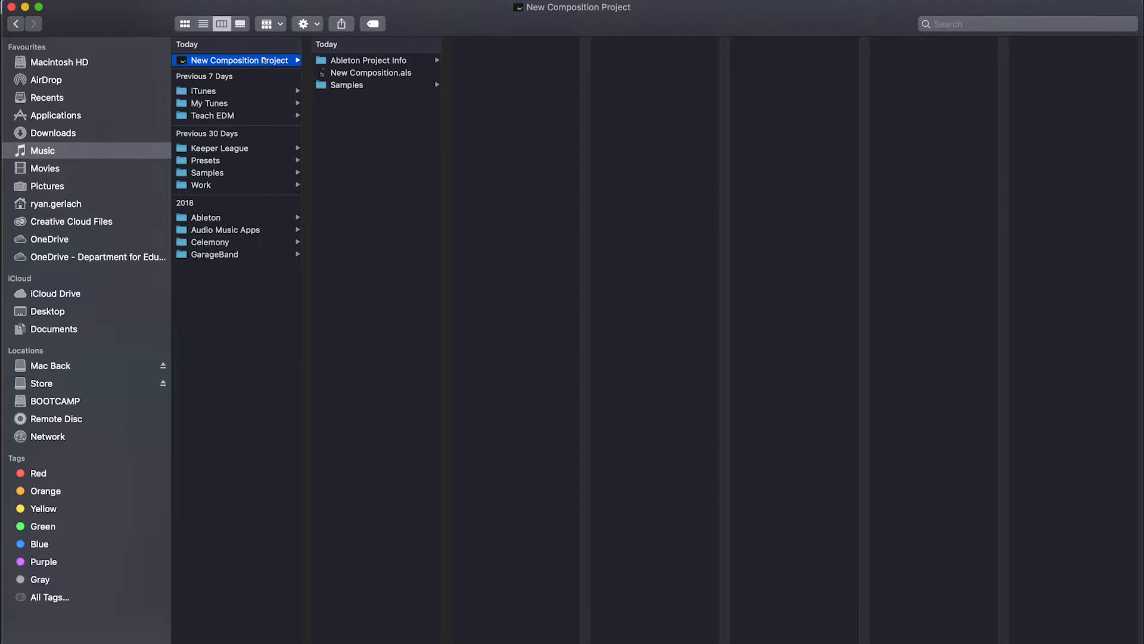
drag(236, 60, 87, 366)
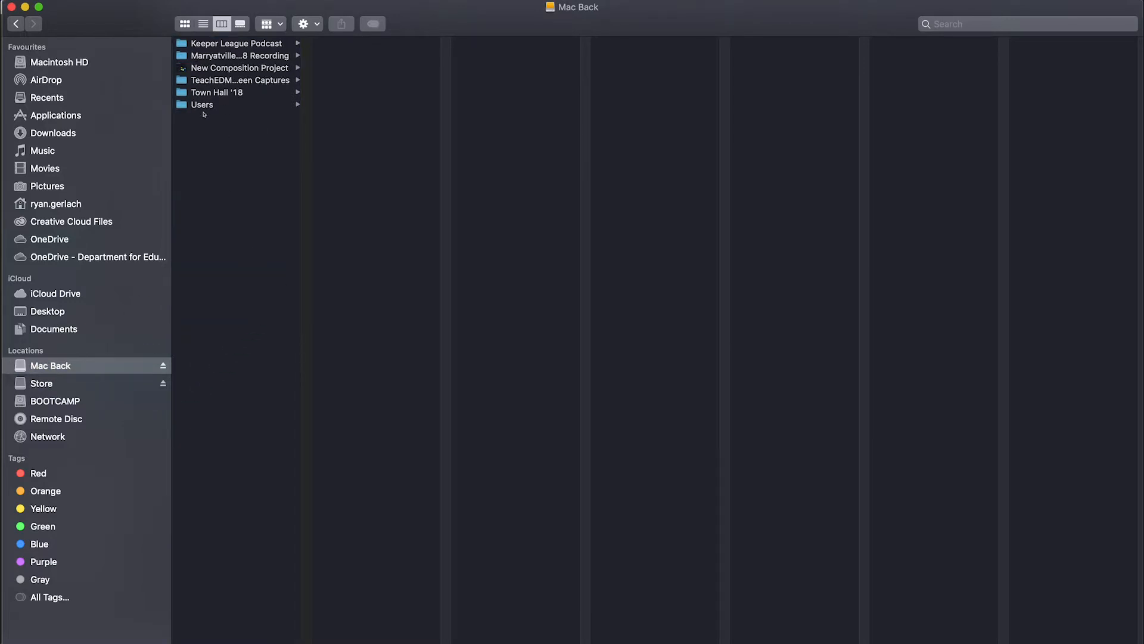
Check the Mac Back drive, then return to Music and select New Composition Project
click(43, 150)
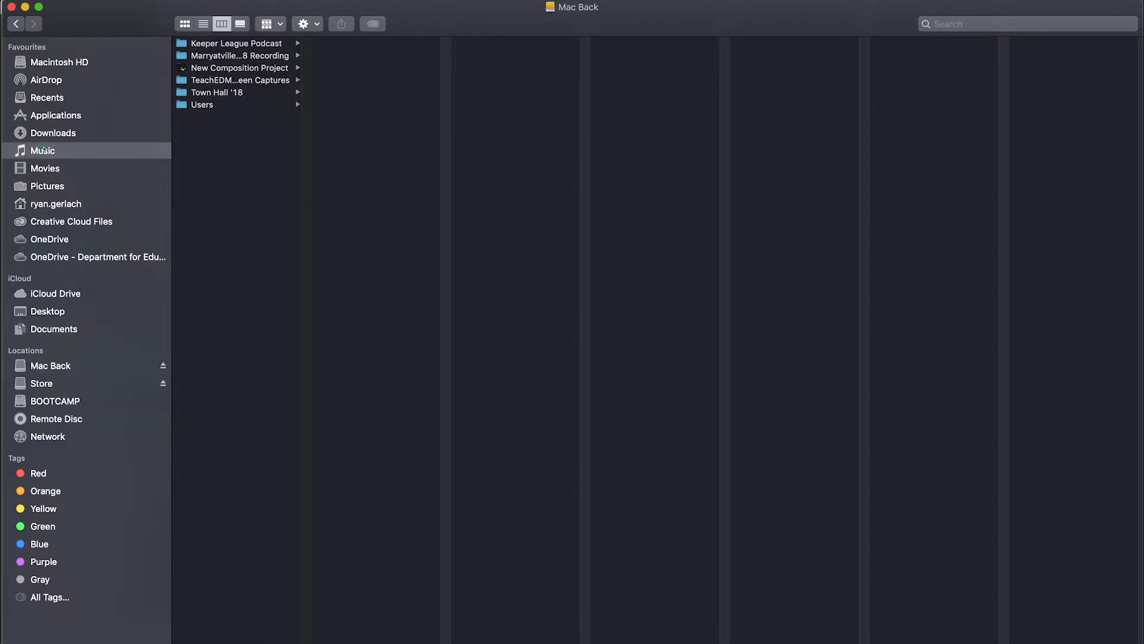
click(241, 68)
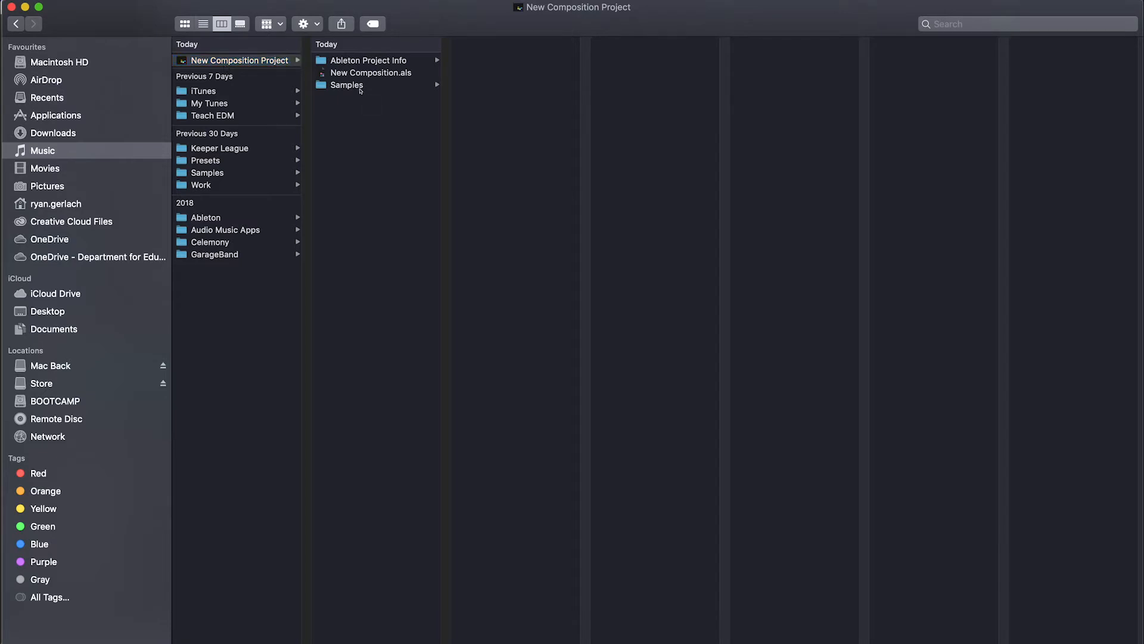
click(234, 60)
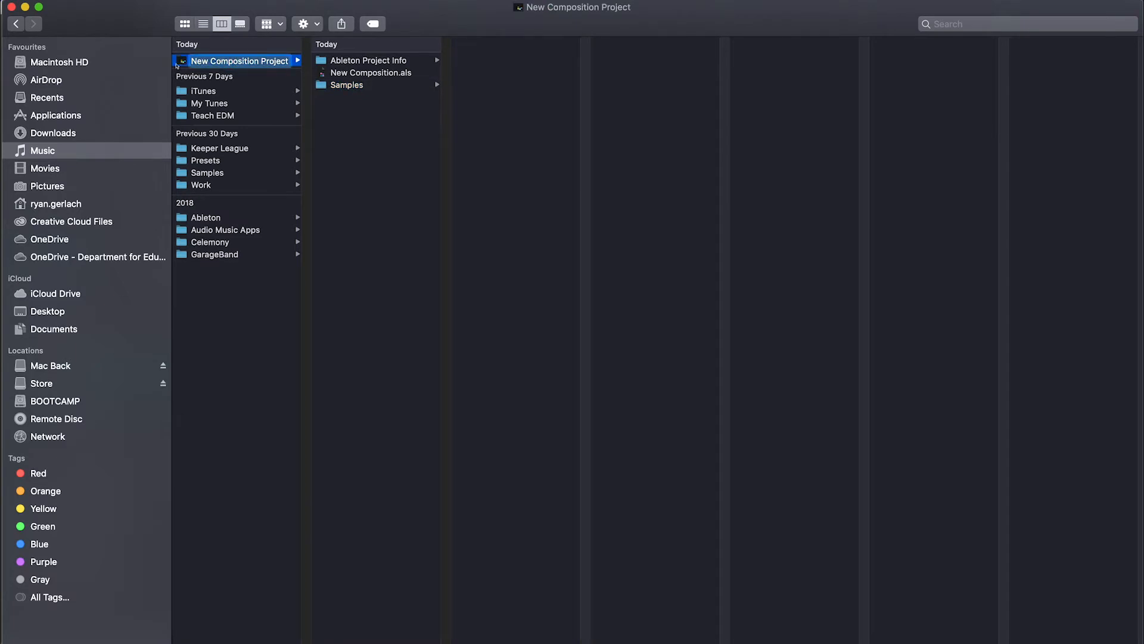
click(238, 60)
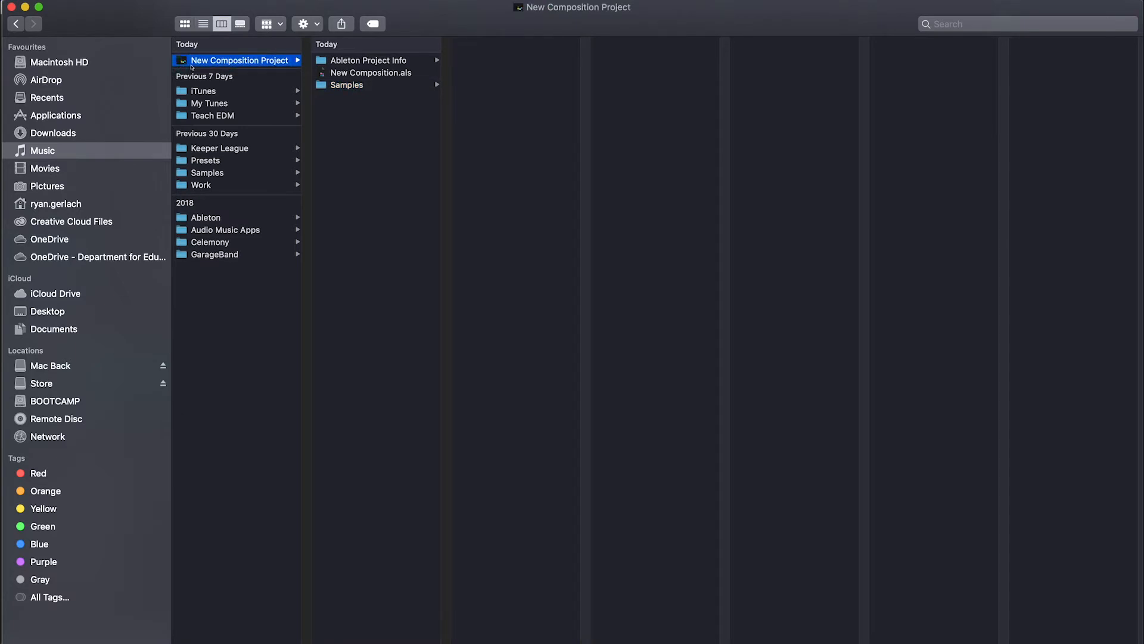